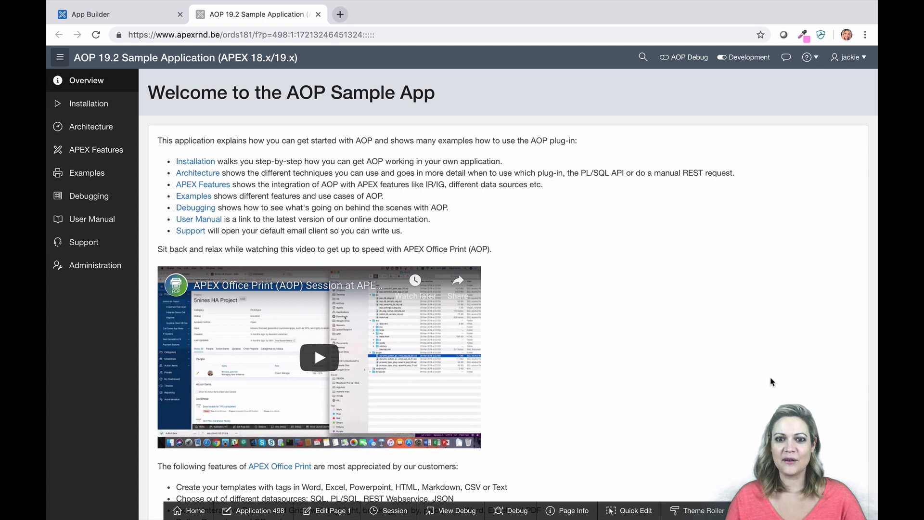
{"action": "mouse_move", "coordinate": [557, 294]}
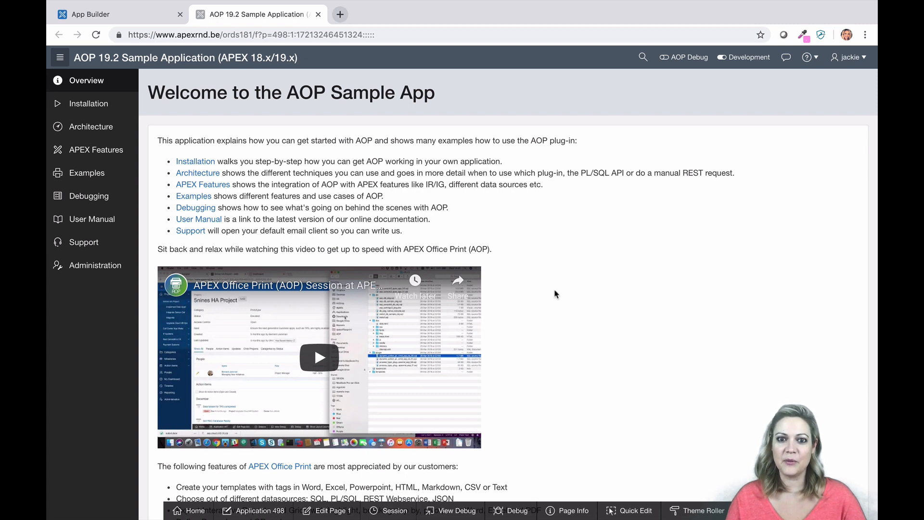
{"action": "mouse_move", "coordinate": [93, 149]}
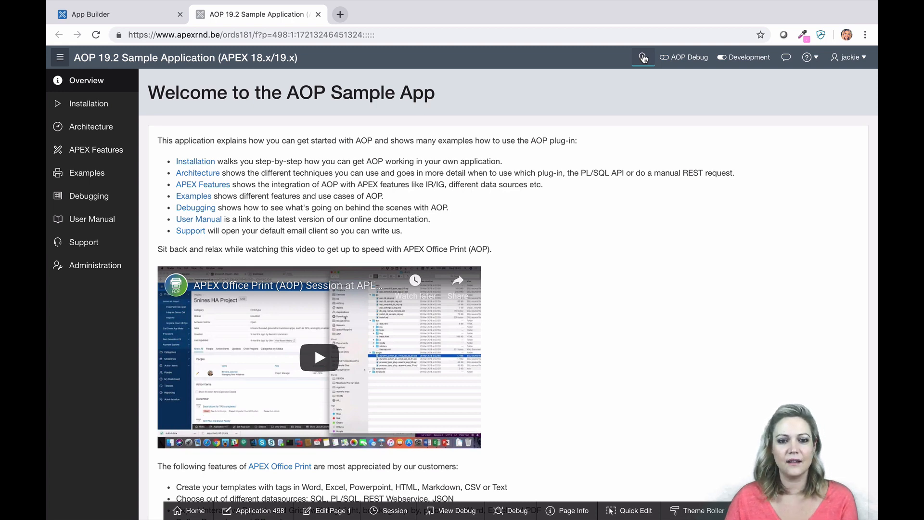
Export the Classic Report Print Attributes example to Word and edit page 24
{"action": "left_click", "coordinate": [642, 57]}
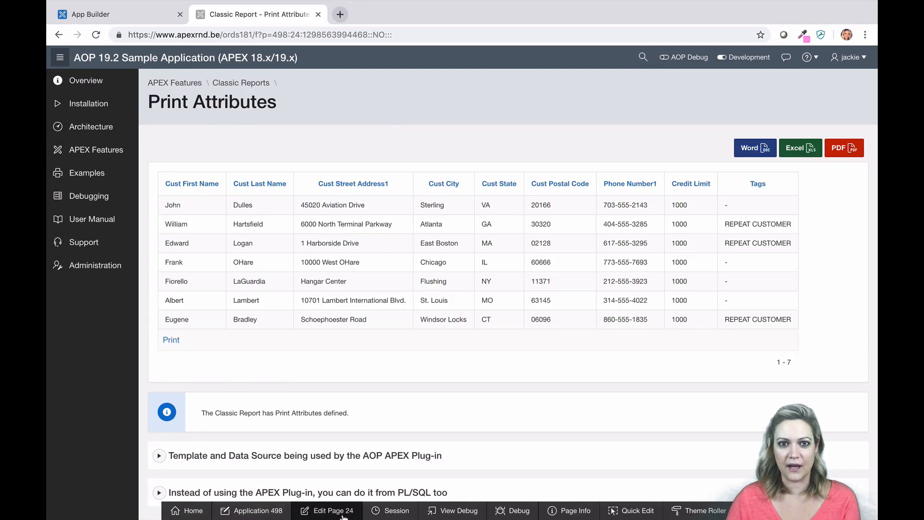
{"action": "left_click", "coordinate": [754, 148]}
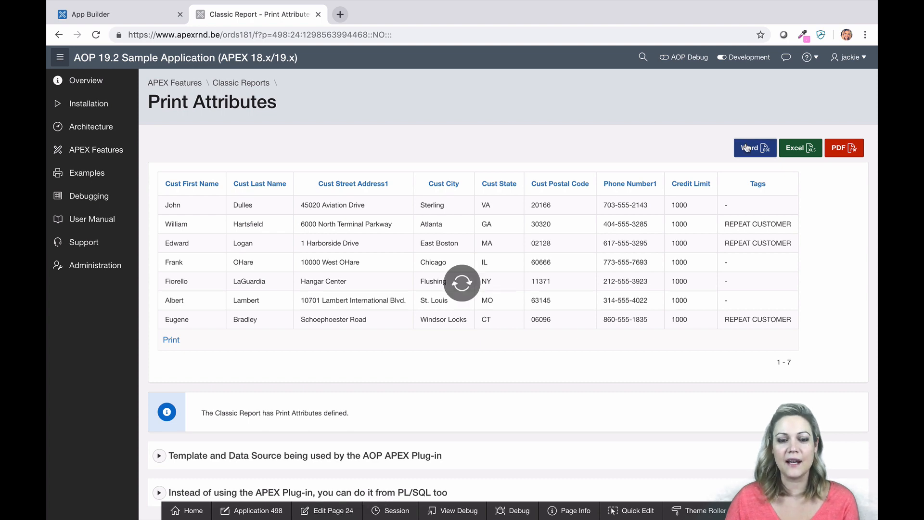
{"action": "left_click", "coordinate": [755, 148]}
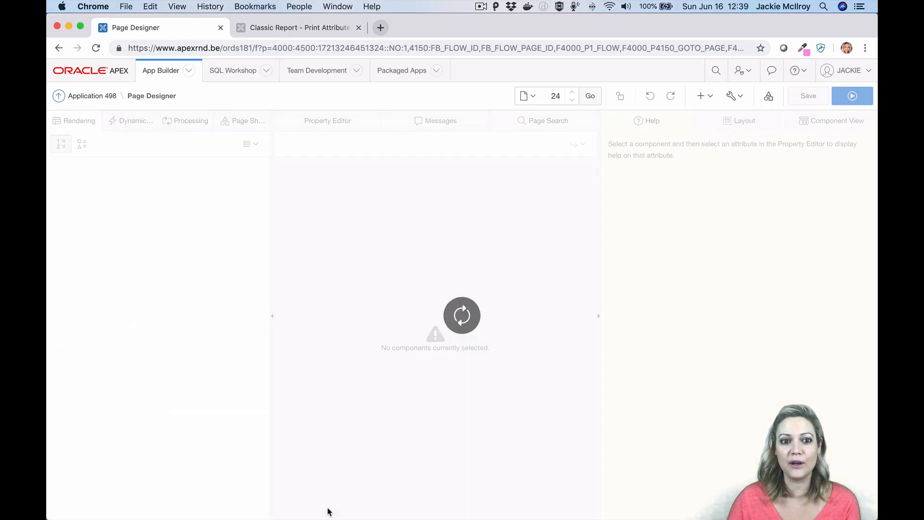
Set the Classic Report's printing Column Headings Background Color to #E33FE3, then save and run
{"action": "left_click", "coordinate": [133, 289]}
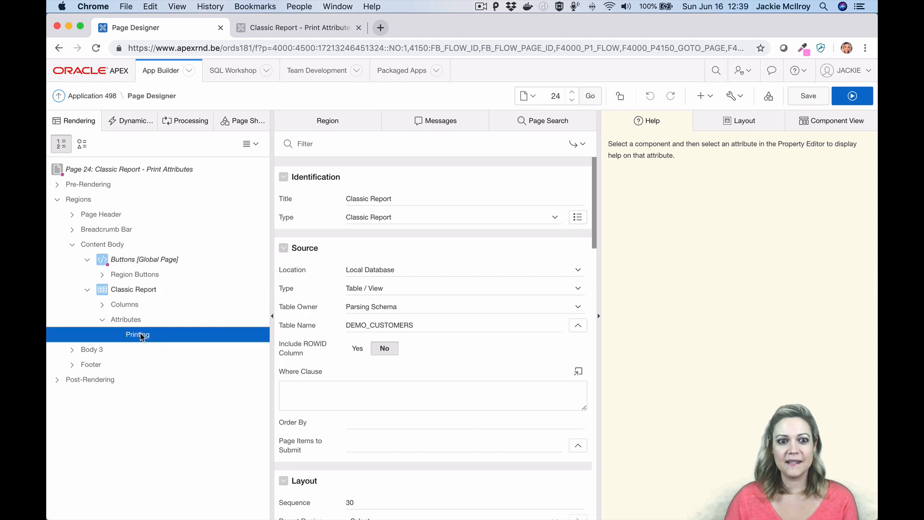
{"action": "left_click", "coordinate": [137, 334]}
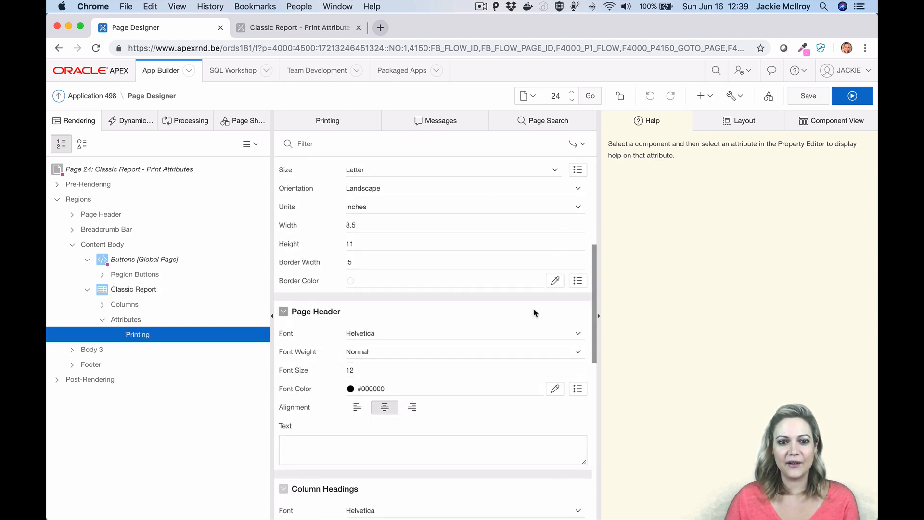
{"action": "scroll", "scroll_direction": "down", "scroll_amount": 3}
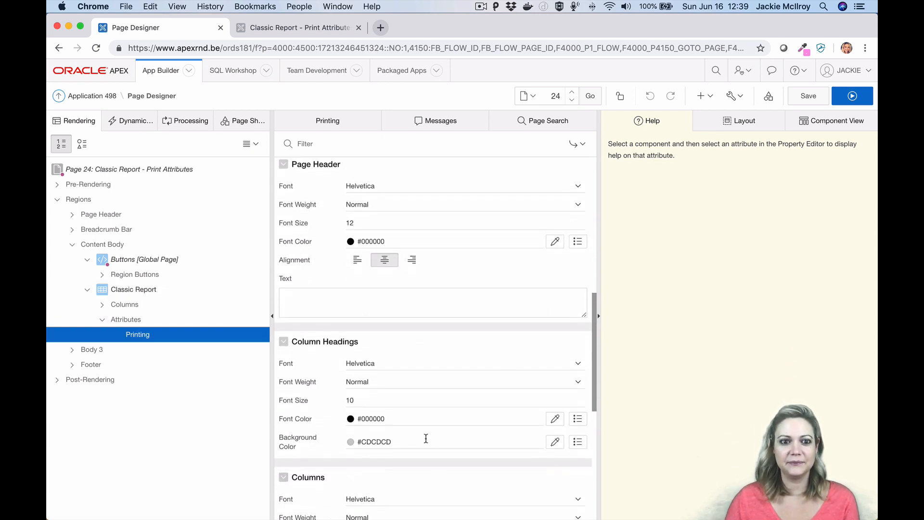
{"action": "scroll", "scroll_direction": "up", "scroll_amount": 3}
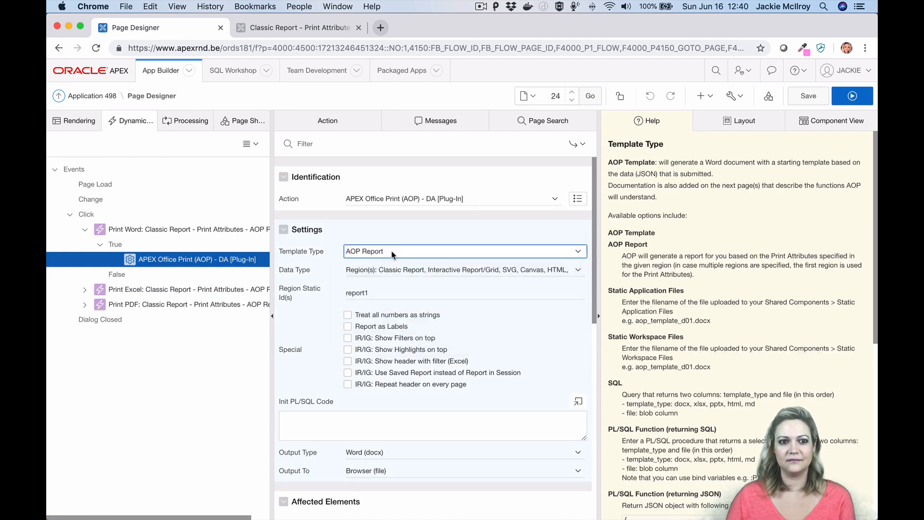
{"action": "left_click", "coordinate": [138, 459]}
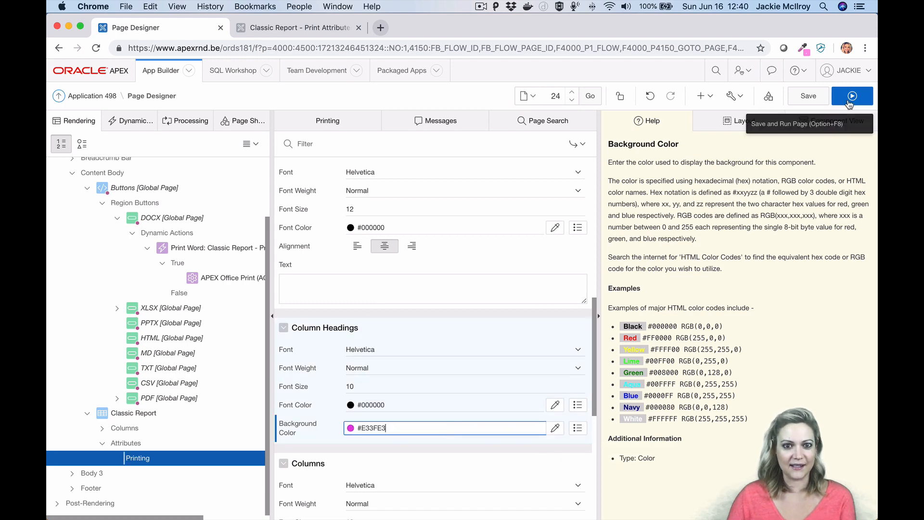
{"action": "left_click", "coordinate": [851, 95]}
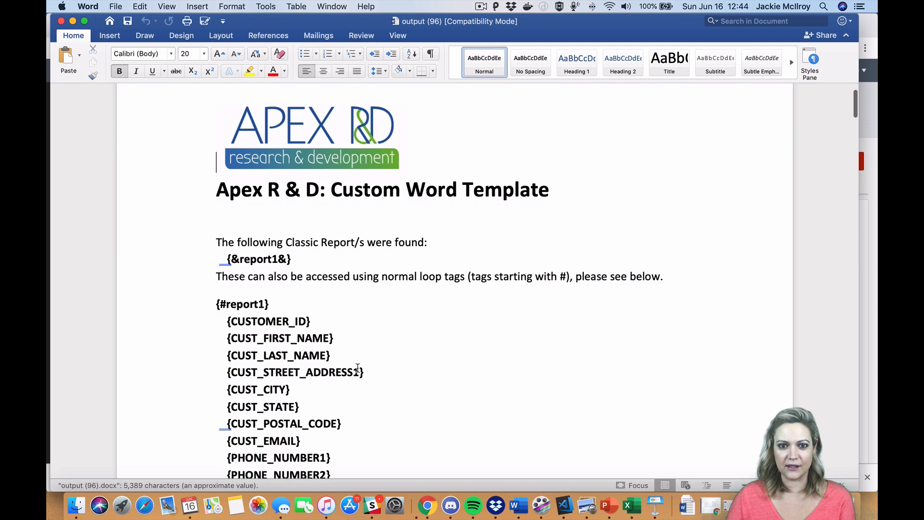
Scroll the report1 custom template through its URL, CREDIT_LIMIT and TAGS column tags
{"action": "scroll", "scroll_direction": "down", "scroll_amount": 3}
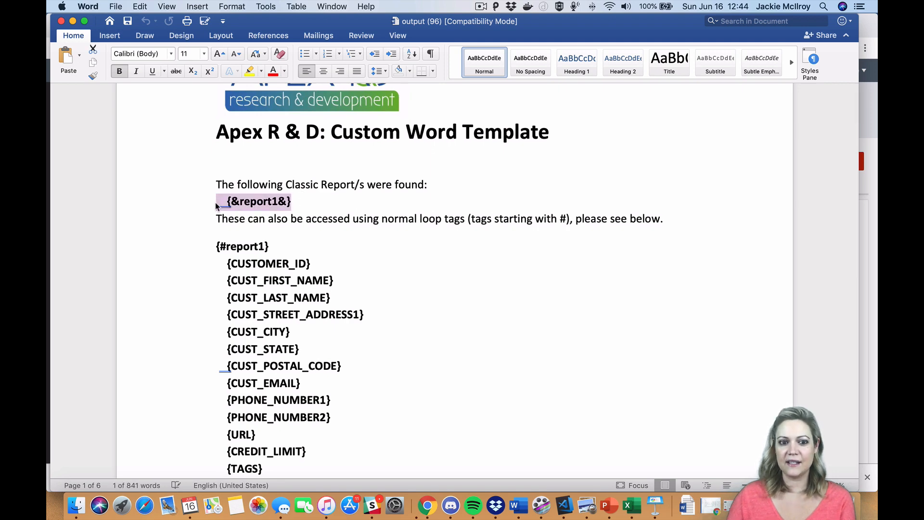
{"action": "mouse_move", "coordinate": [165, 194]}
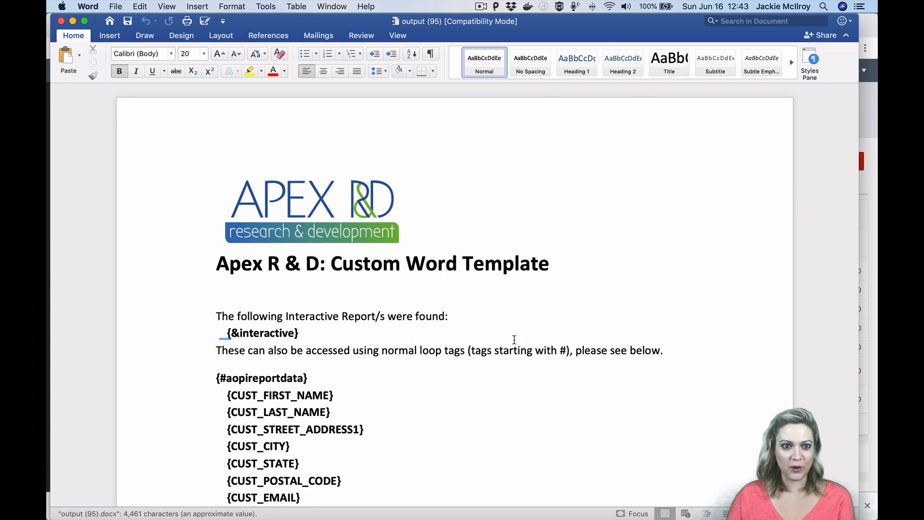
Scroll the aopireportdata interactive report template down to its closing tags and back
{"action": "scroll", "scroll_direction": "down", "scroll_amount": 3}
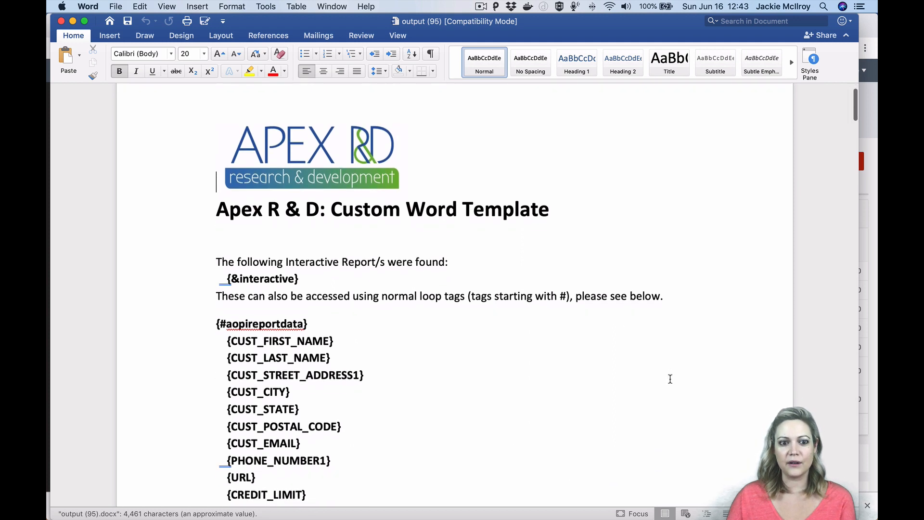
{"action": "scroll", "scroll_direction": "down", "scroll_amount": 3}
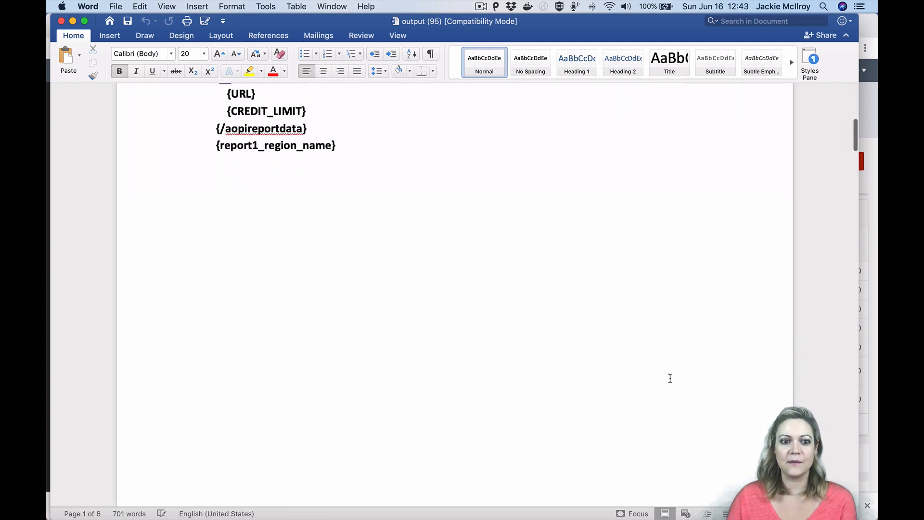
{"action": "scroll", "scroll_direction": "up", "scroll_amount": 3}
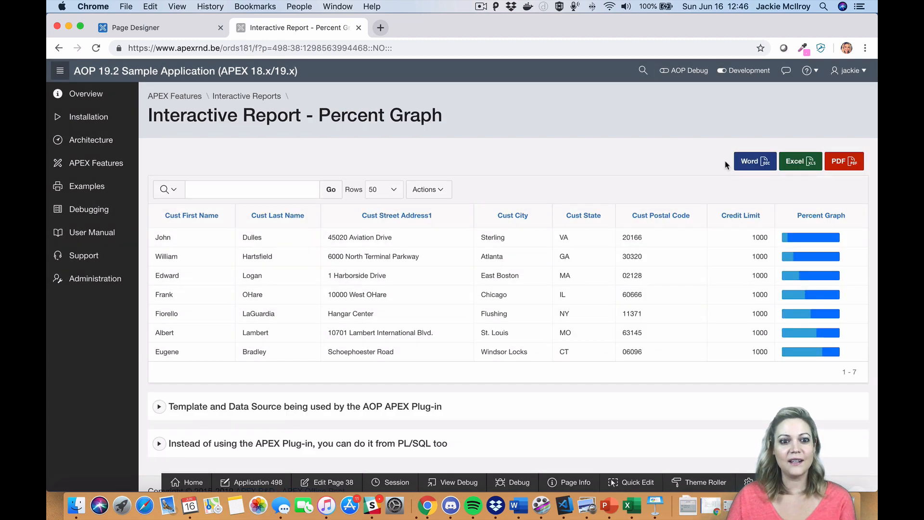
Export the Percent Graph interactive report to Word and scroll the output (98).docx result
{"action": "left_click", "coordinate": [754, 160]}
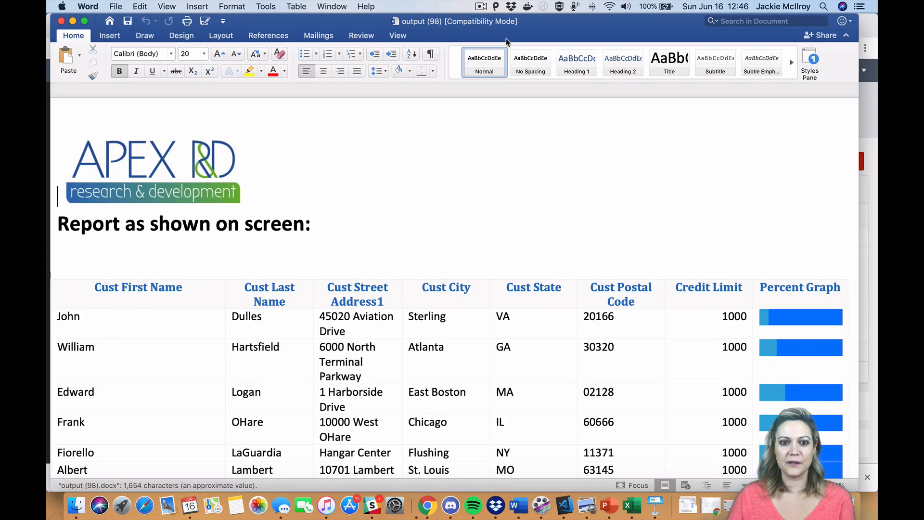
{"action": "scroll", "scroll_direction": "down", "scroll_amount": 3}
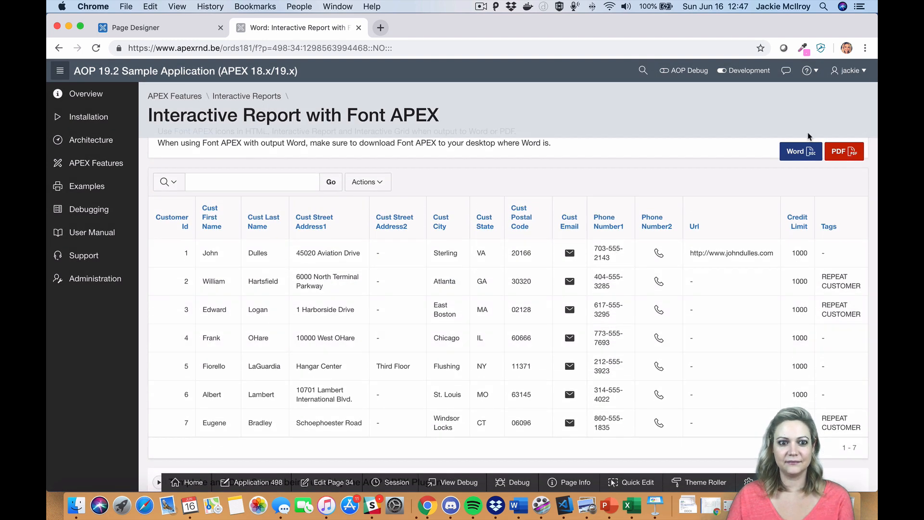
Export the Font APEX interactive report to Word
{"action": "left_click", "coordinate": [843, 152]}
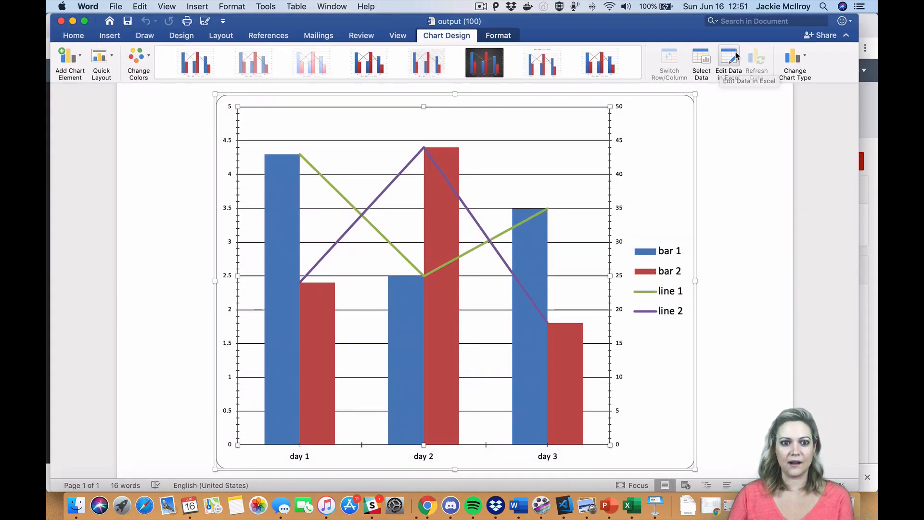
Edit the data behind the three-day bar and line chart via Chart Design
{"action": "left_click", "coordinate": [728, 62]}
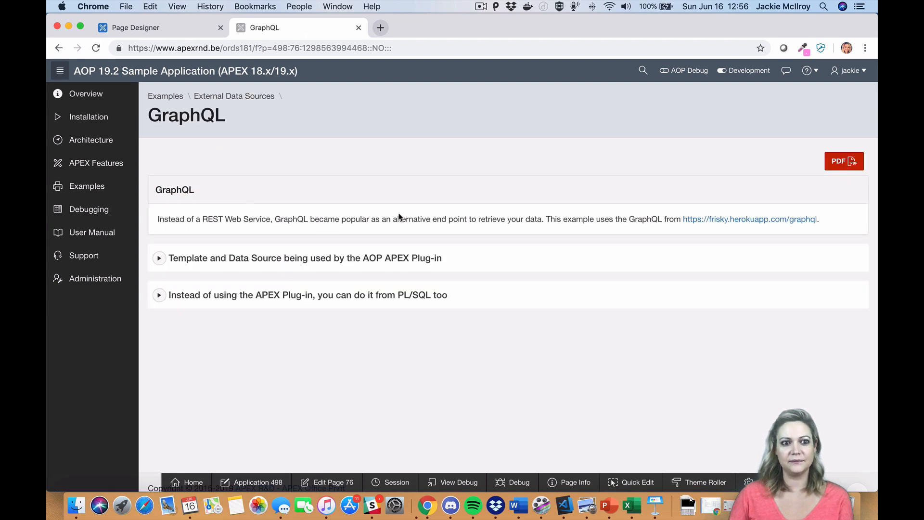
Export the GraphQL example as PDF, expand its data source details, then edit the REF Cursor page 68
{"action": "left_click", "coordinate": [844, 161]}
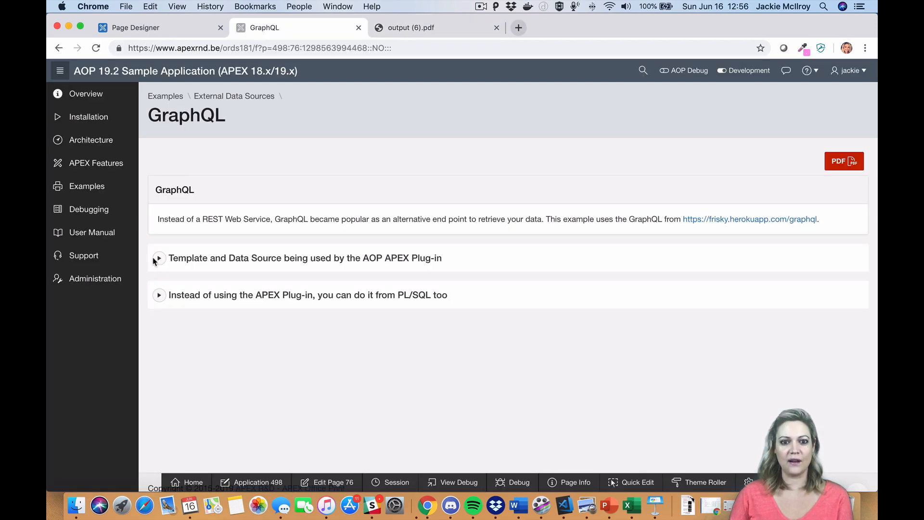
{"action": "left_click", "coordinate": [516, 505]}
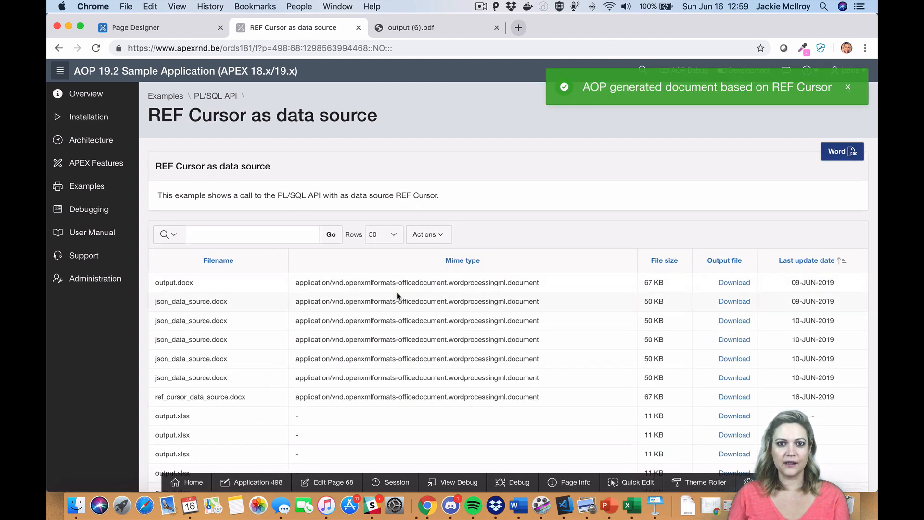
{"action": "left_click", "coordinate": [136, 27]}
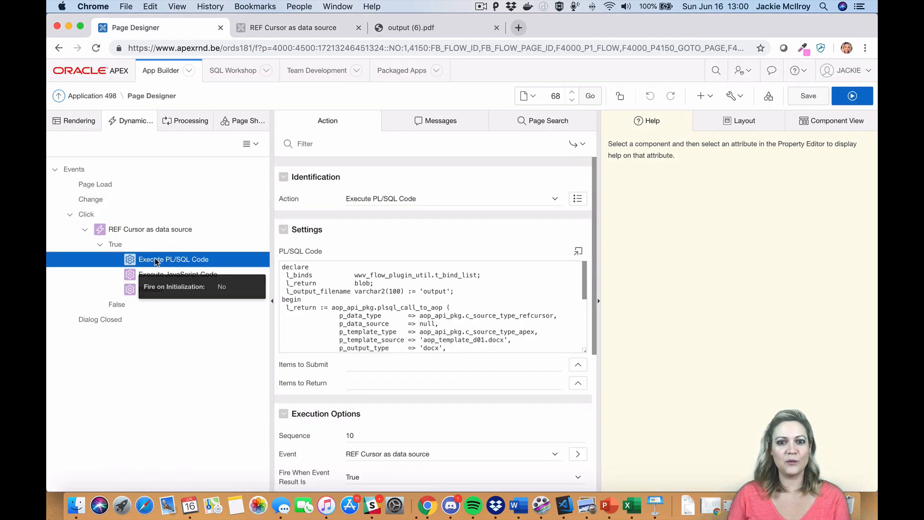
View the REF Cursor PL/SQL code in the large editor, close it, and scroll the GraphQL page settings
{"action": "left_click", "coordinate": [577, 252]}
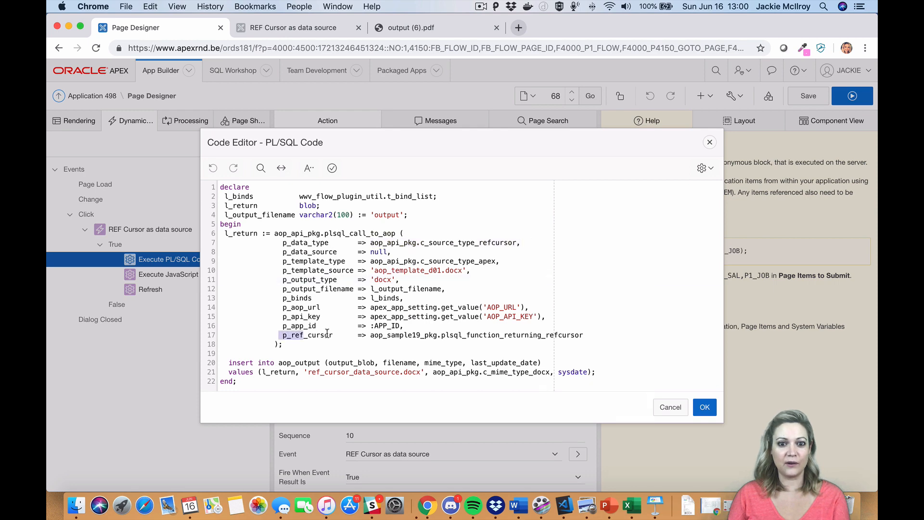
{"action": "left_click", "coordinate": [283, 353]}
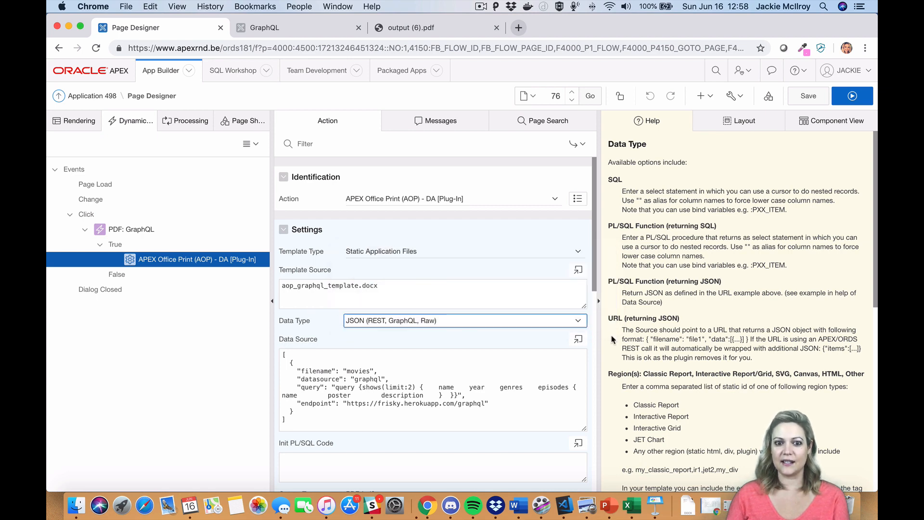
{"action": "scroll", "scroll_direction": "down", "scroll_amount": 3}
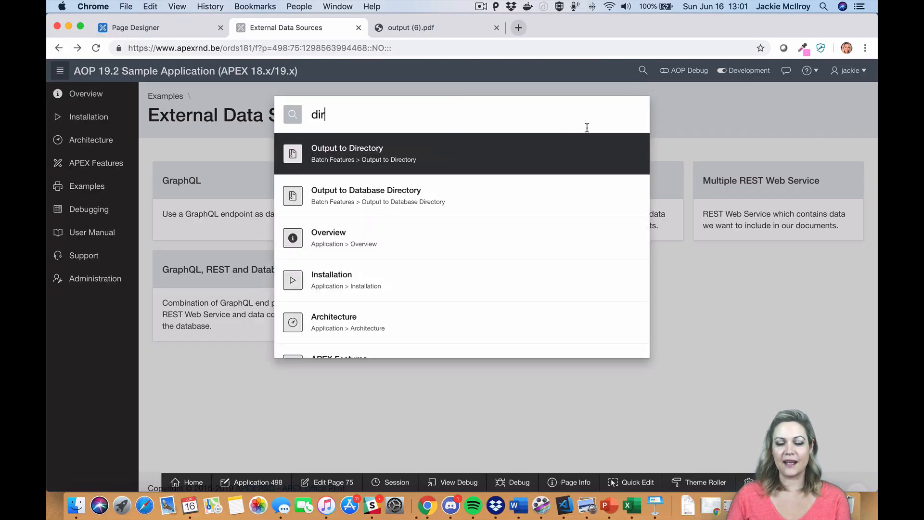
View Output to Database Directory, then search 'box' to reach the checkbox PDF example
{"action": "left_click", "coordinate": [366, 196]}
{"action": "type", "text": "check"}
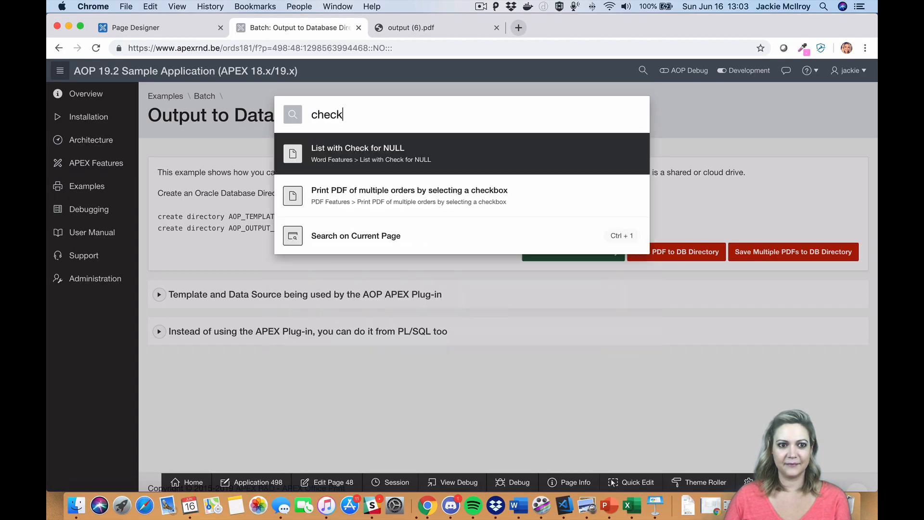
{"action": "type", "text": "box"}
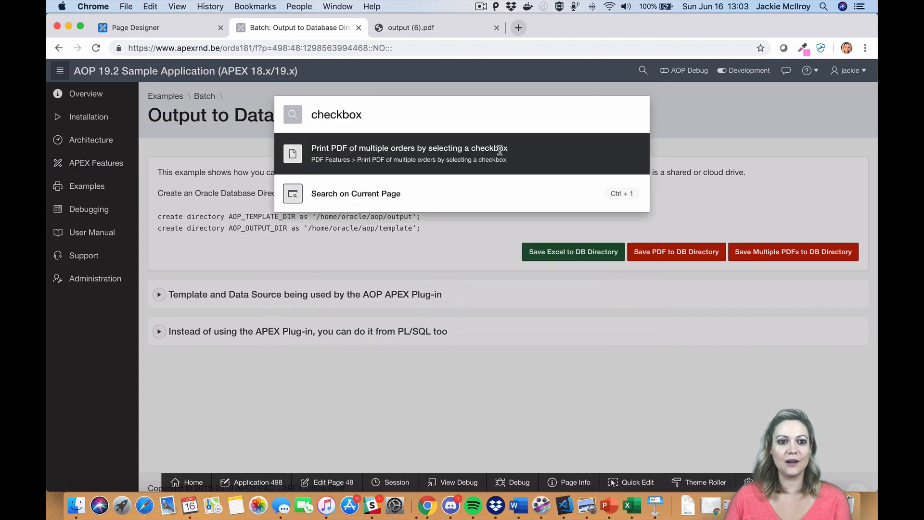
{"action": "left_click", "coordinate": [409, 153]}
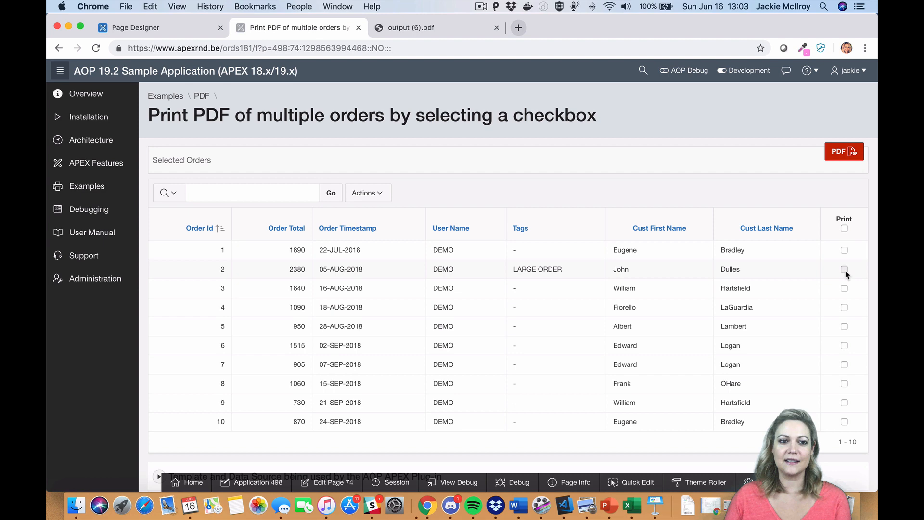
Tick order 2 for printing, then search 'html e' in the app search
{"action": "left_click", "coordinate": [642, 71]}
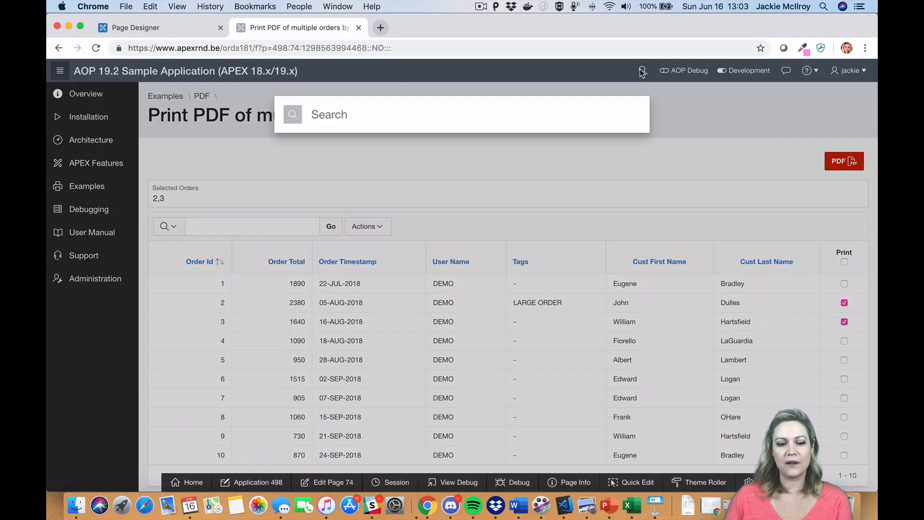
{"action": "type", "text": "html e"}
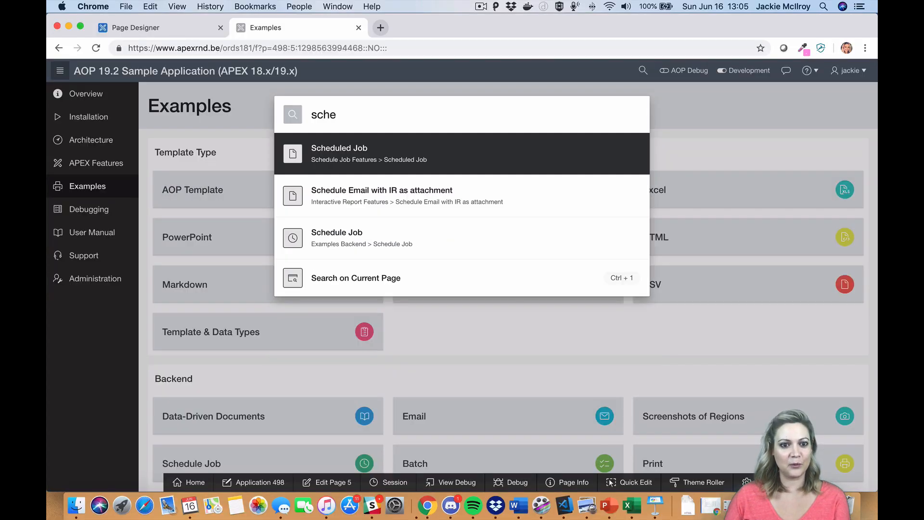
View the Schedule Email with IR as attachment example and its order report
{"action": "left_click", "coordinate": [382, 196]}
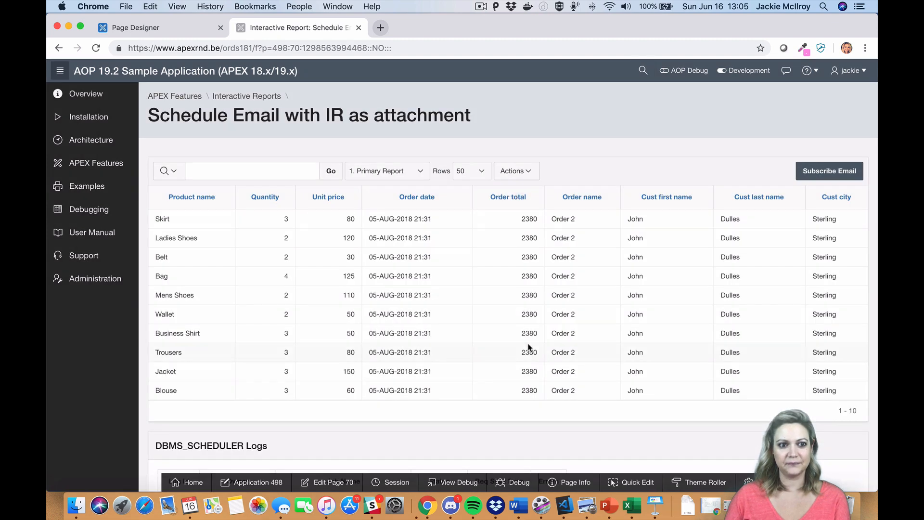
{"action": "mouse_move", "coordinate": [828, 171]}
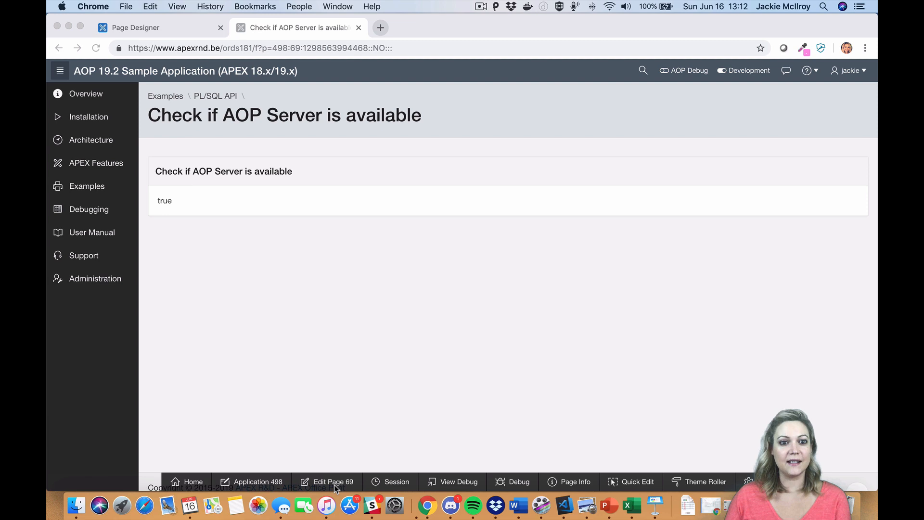
Inspect page 69's server-availability PL/SQL code in the expanded editor, then return to Debugging
{"action": "left_click", "coordinate": [328, 481]}
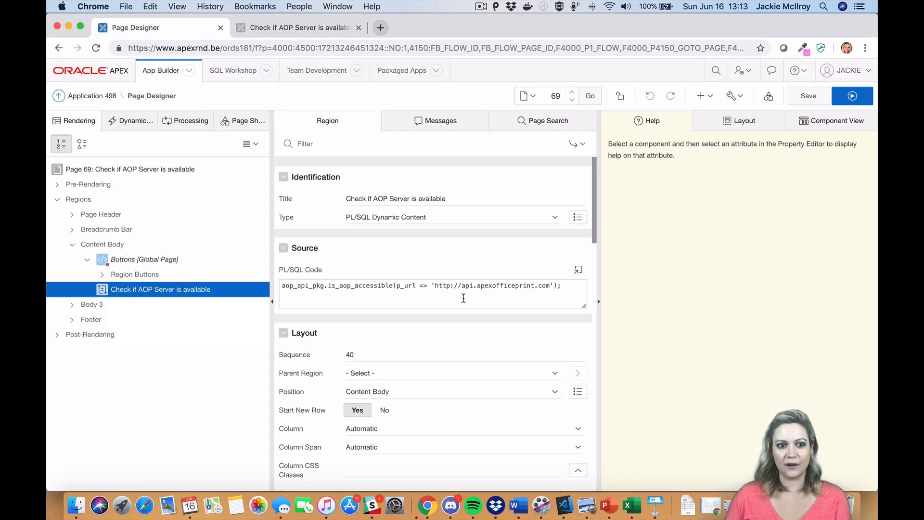
{"action": "left_click", "coordinate": [578, 270]}
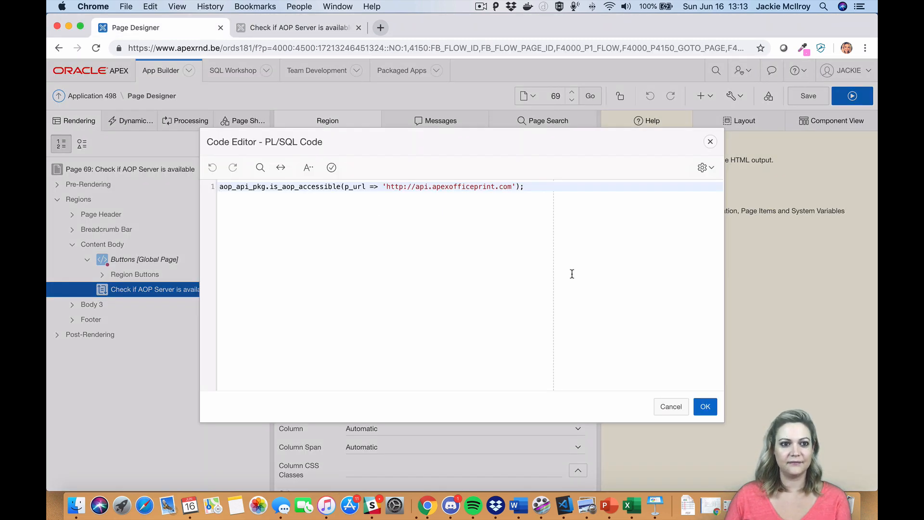
{"action": "left_click", "coordinate": [294, 27]}
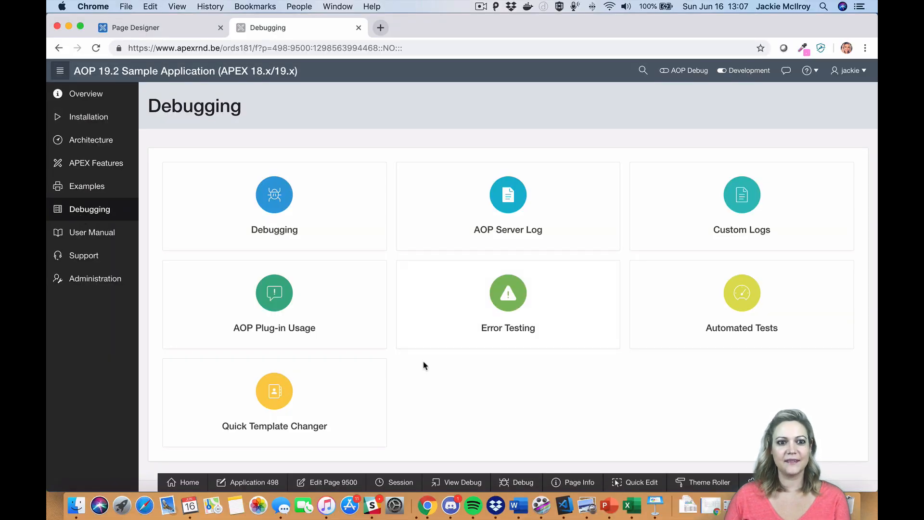
Use the Quick Template Changer to download the aop_template_cr_customers docx and view it in Word
{"action": "left_click", "coordinate": [274, 403]}
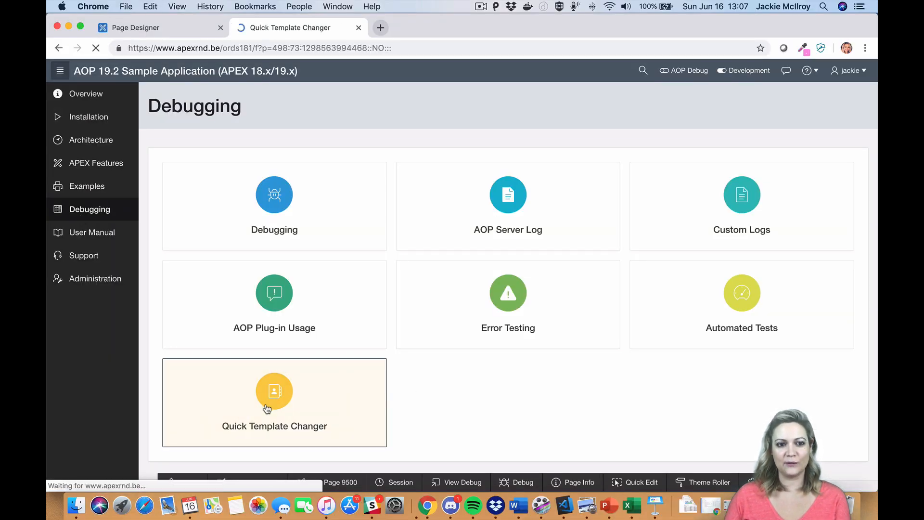
{"action": "left_click", "coordinate": [274, 402]}
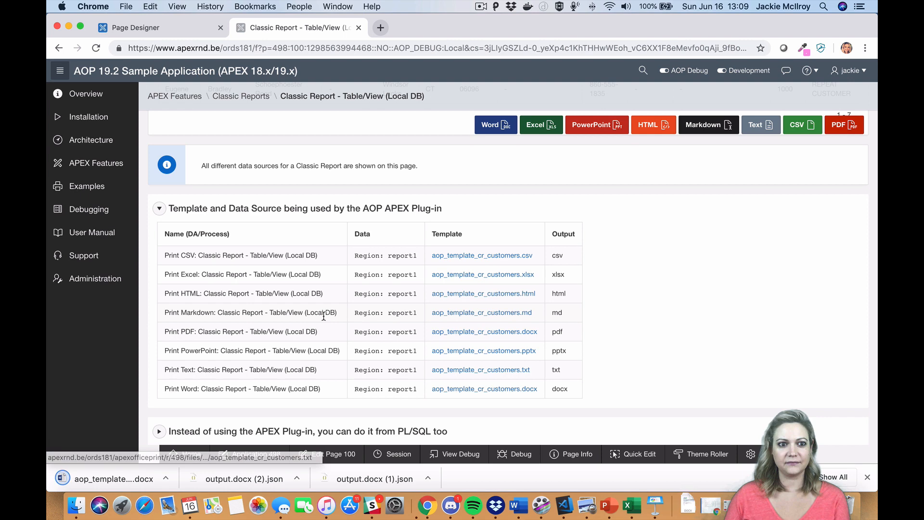
{"action": "left_click", "coordinate": [90, 209]}
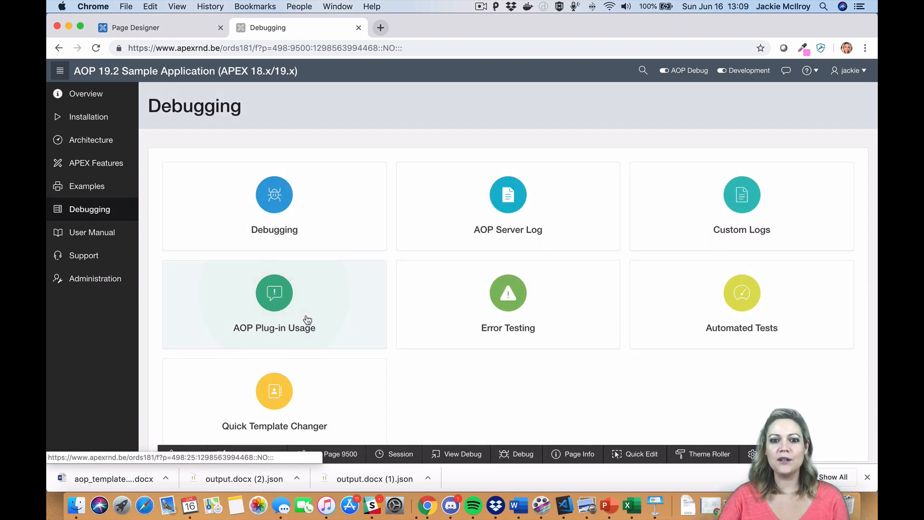
{"action": "left_click", "coordinate": [274, 390]}
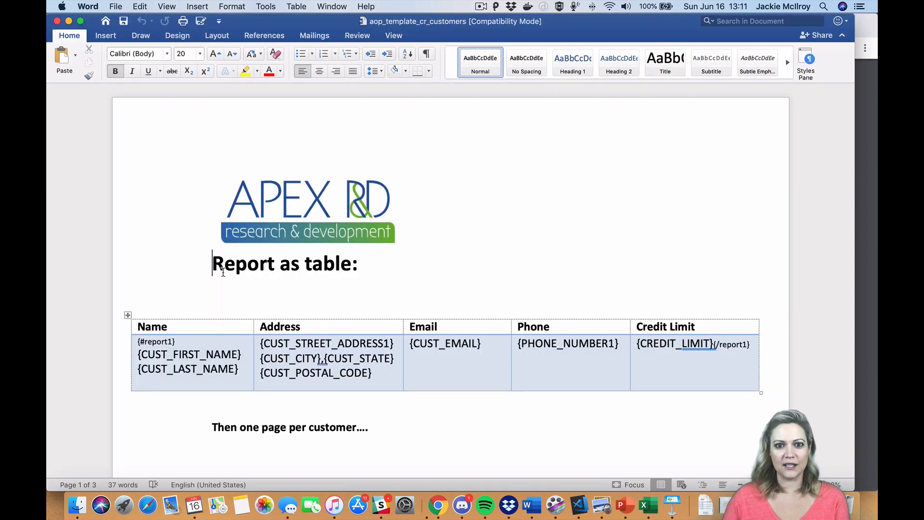
Change the template heading to 'New Report as table:' and go to apexofficeprint.com
{"action": "type", "text": "New"}
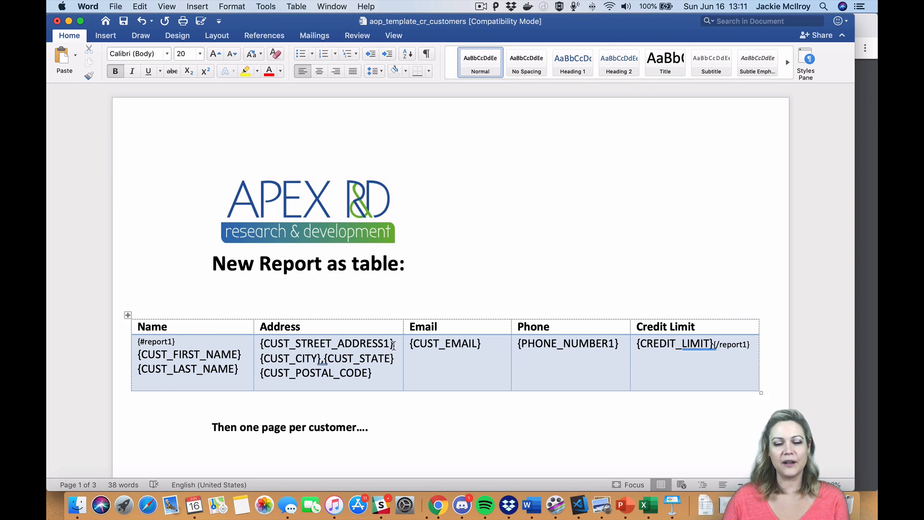
{"action": "left_click", "coordinate": [427, 505]}
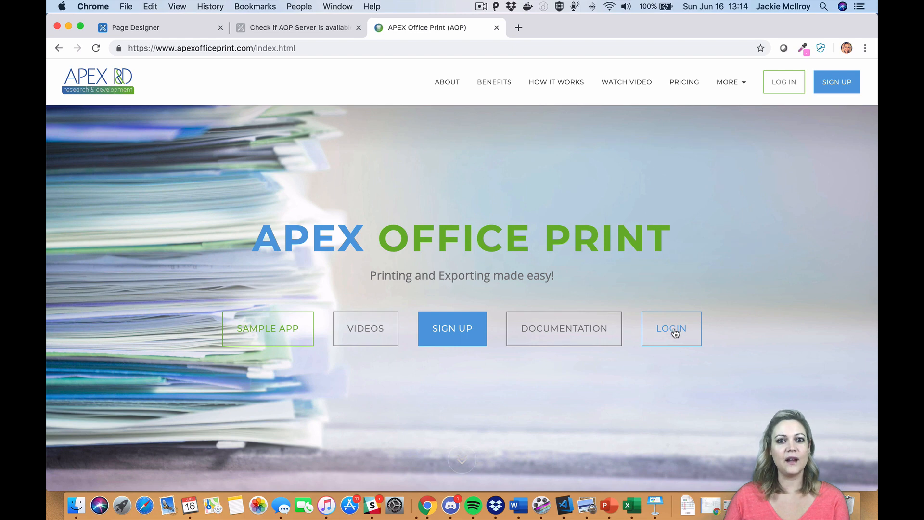
{"action": "mouse_move", "coordinate": [671, 328]}
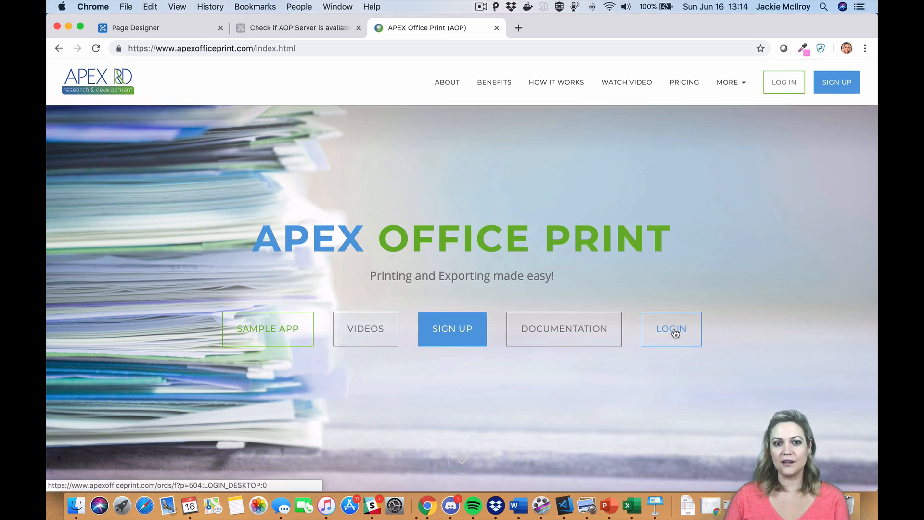